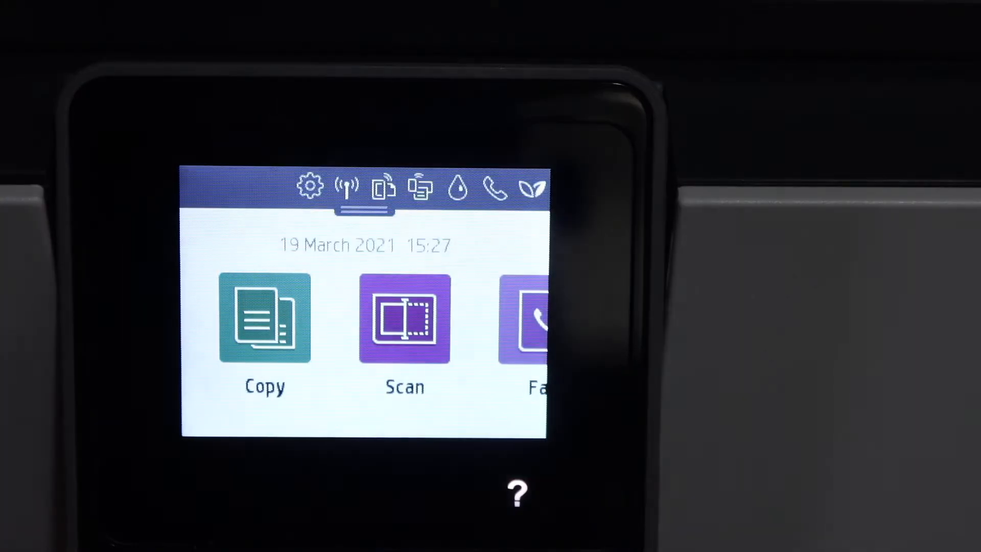
Choose Copy, then Document, and set 2-sided copying to 1 -> 2 Sided
{"action": "left_click", "coordinate": [265, 319]}
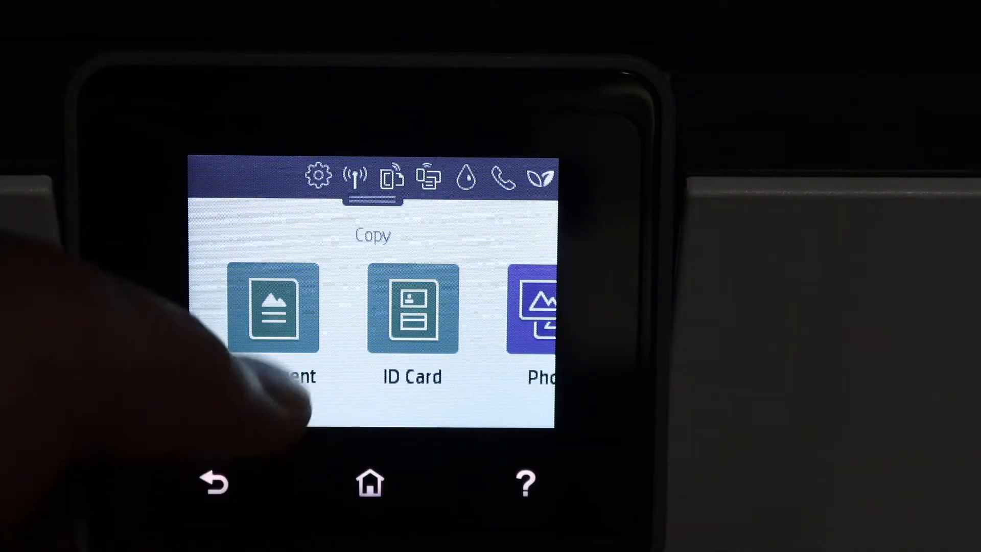
{"action": "left_click", "coordinate": [272, 310]}
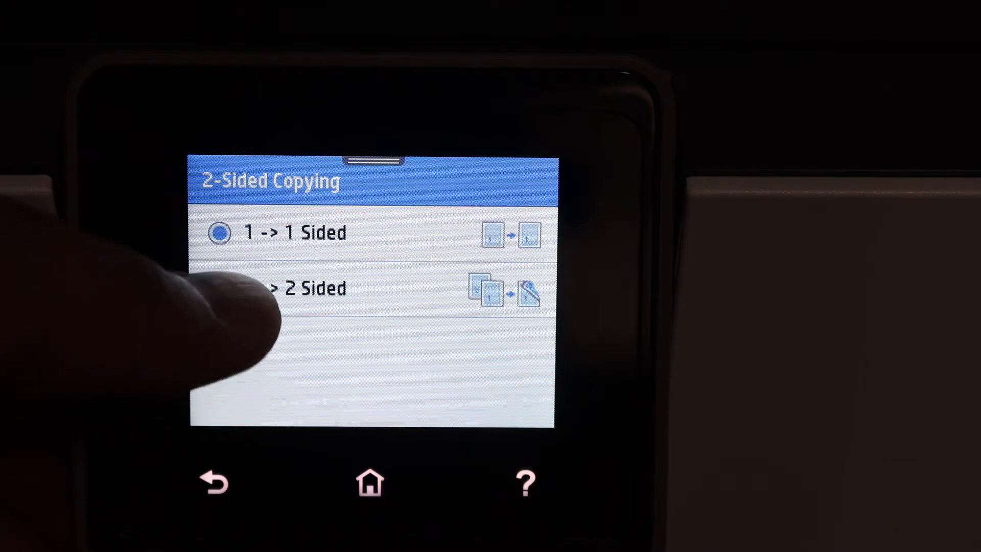
{"action": "left_click", "coordinate": [307, 288]}
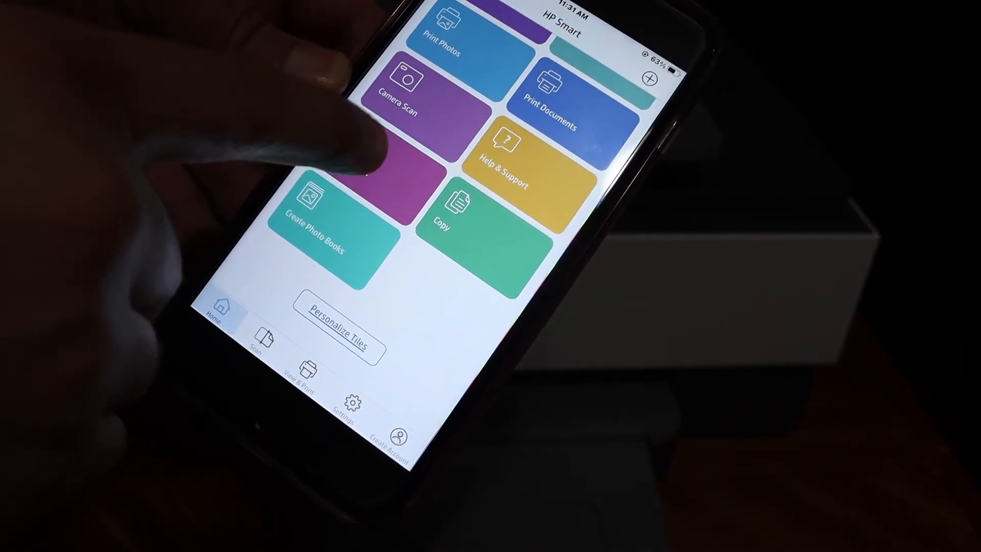
Launch a scan from the Printer Scan tile on the HP Smart home screen
{"action": "left_click", "coordinate": [417, 97]}
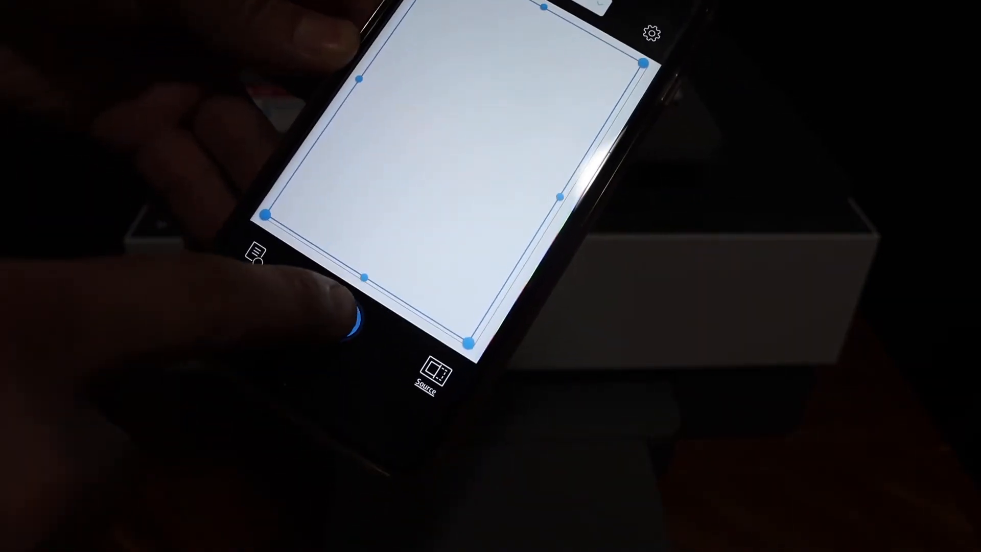